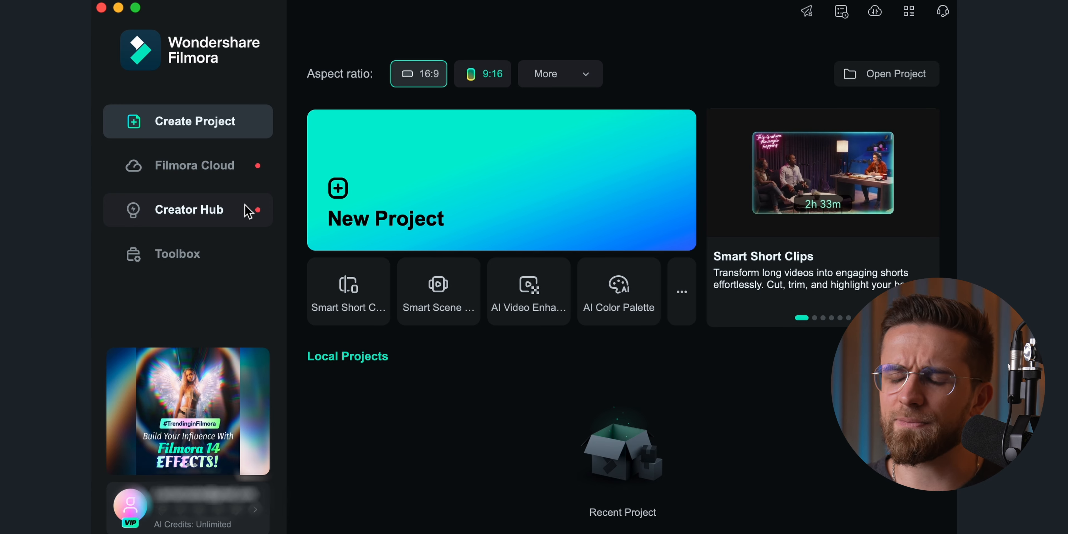
# Start a new Filmora project to host the text-to-speech narration.
pyautogui.click(178, 254)
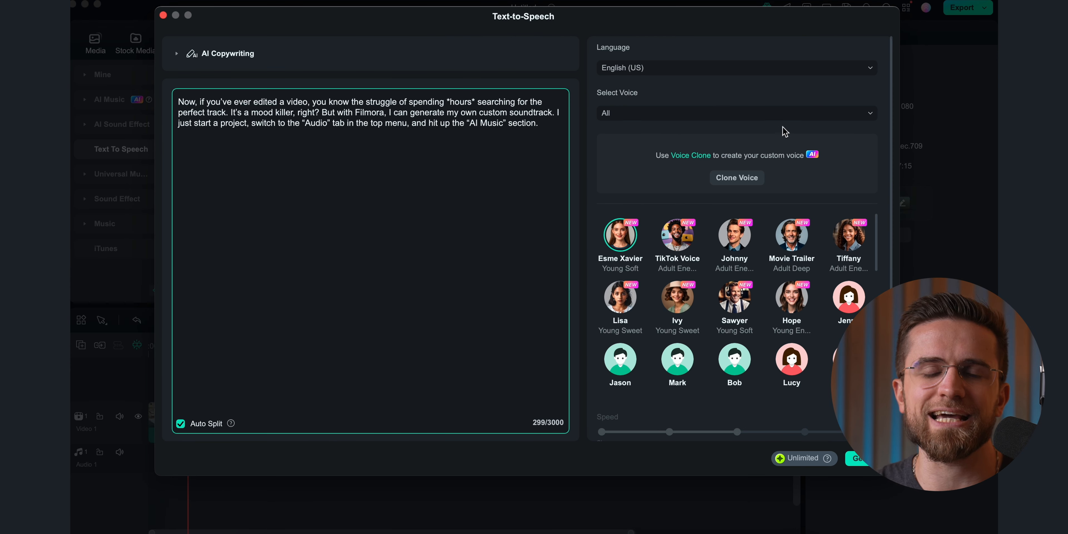
# Choose the Bob voice for the narration and begin cloning a custom voice.
pyautogui.click(677, 359)
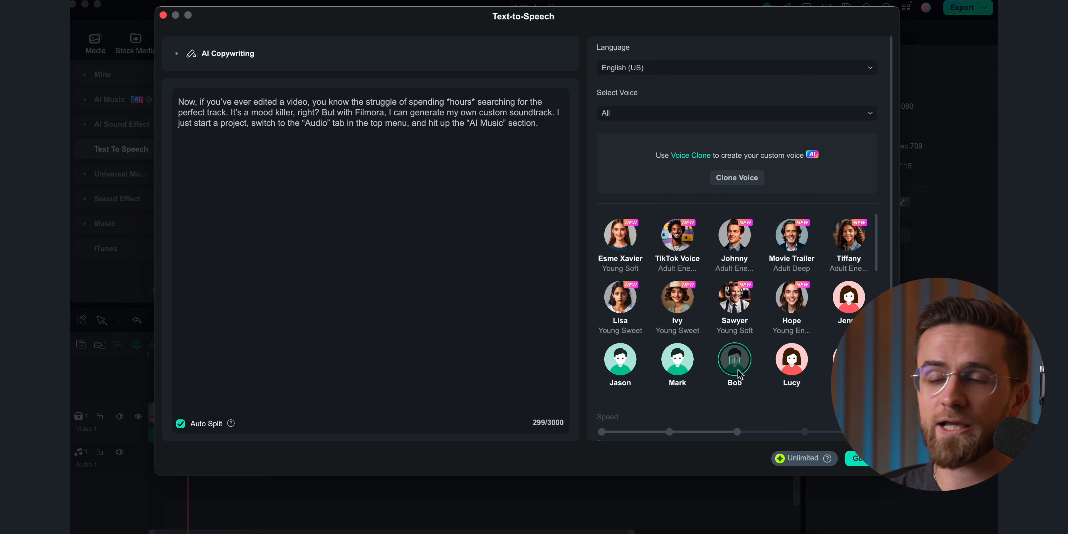
pyautogui.click(856, 457)
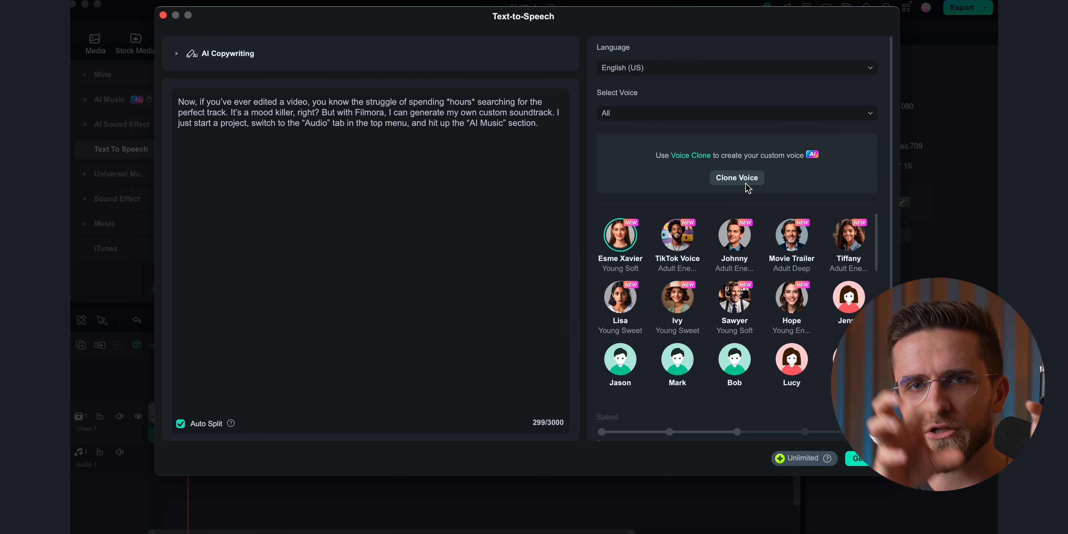
pyautogui.click(736, 178)
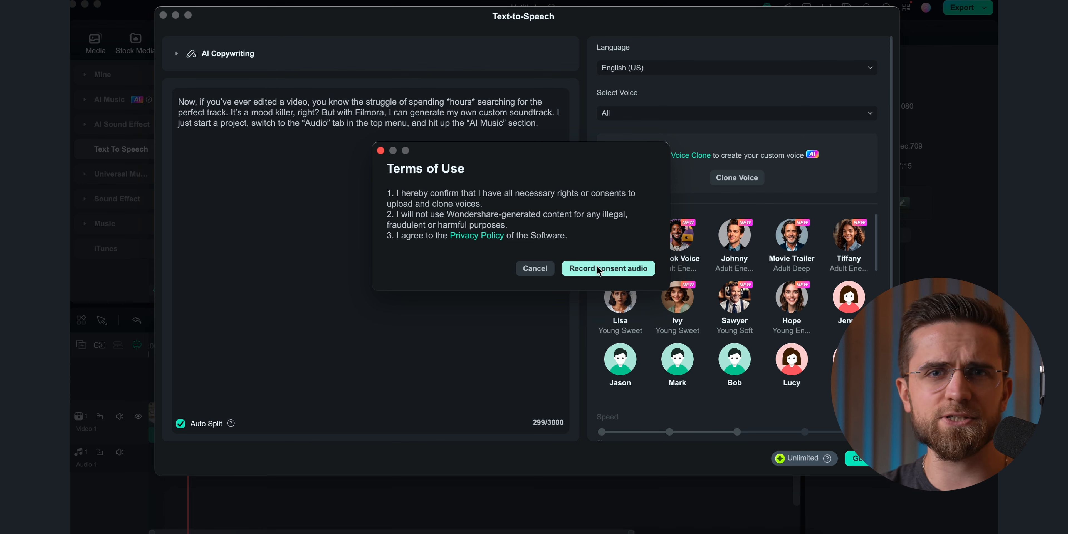
# Agree to the voice-cloning Terms of Use and record the consent audio.
pyautogui.click(607, 267)
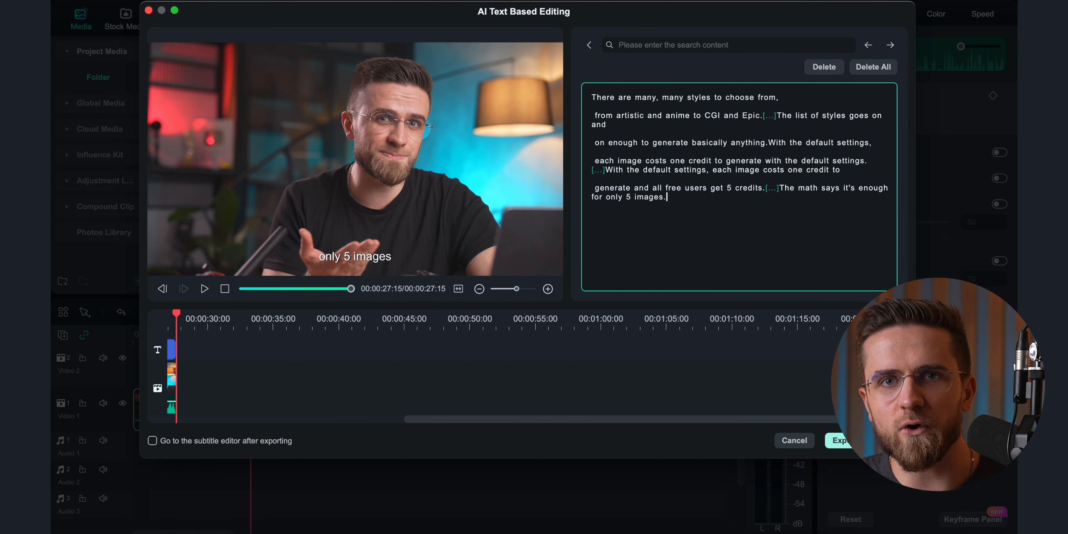
# Preview the transcript-based cuts and export the rough cut to the timeline.
pyautogui.click(203, 288)
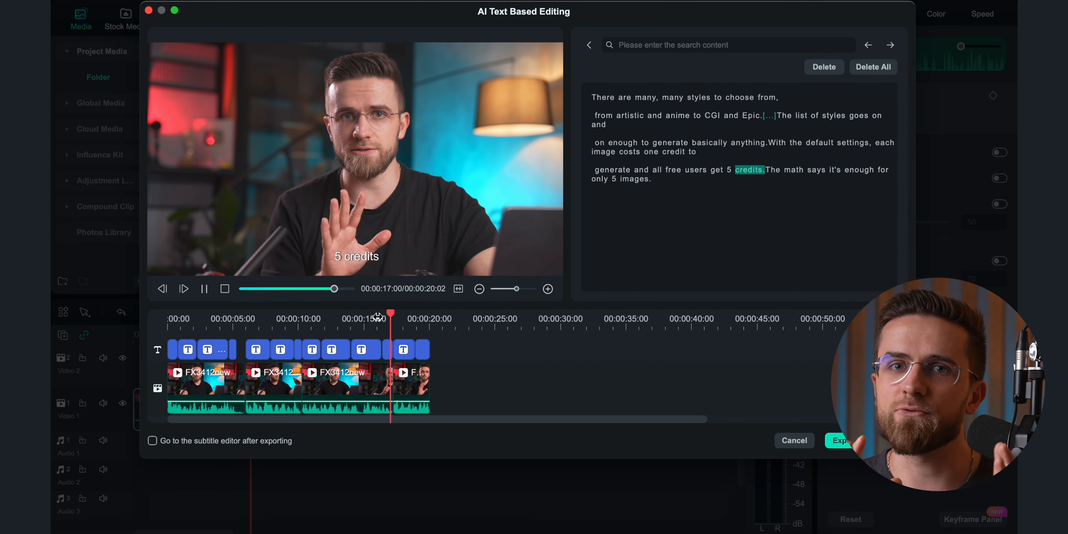
pyautogui.click(793, 440)
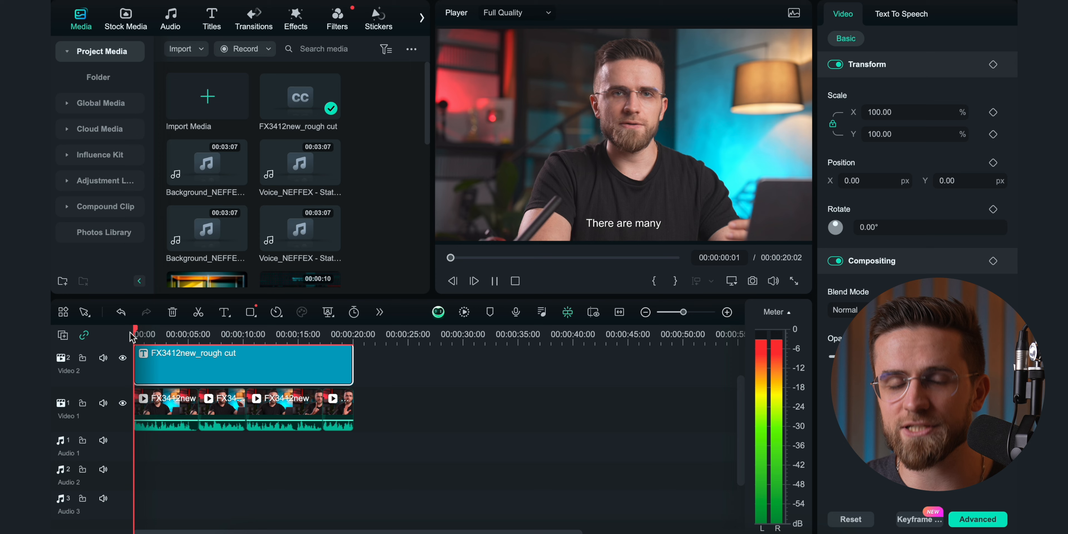
# Create a new untitled project for the AI music generator.
pyautogui.click(212, 17)
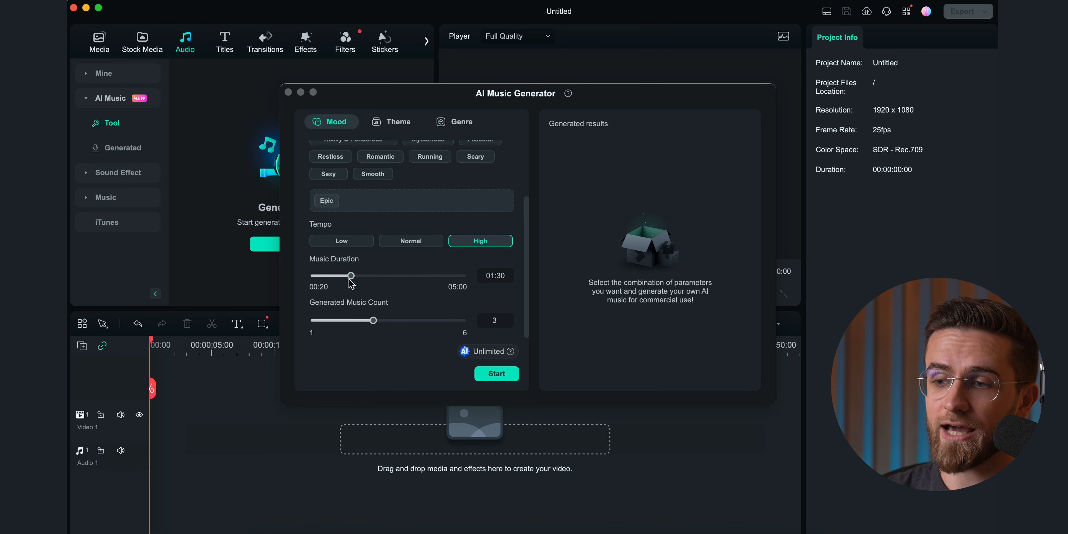
# Shorten the generated music duration before producing the epic high-tempo tracks.
pyautogui.moveTo(351, 276); pyautogui.dragTo(334, 275)
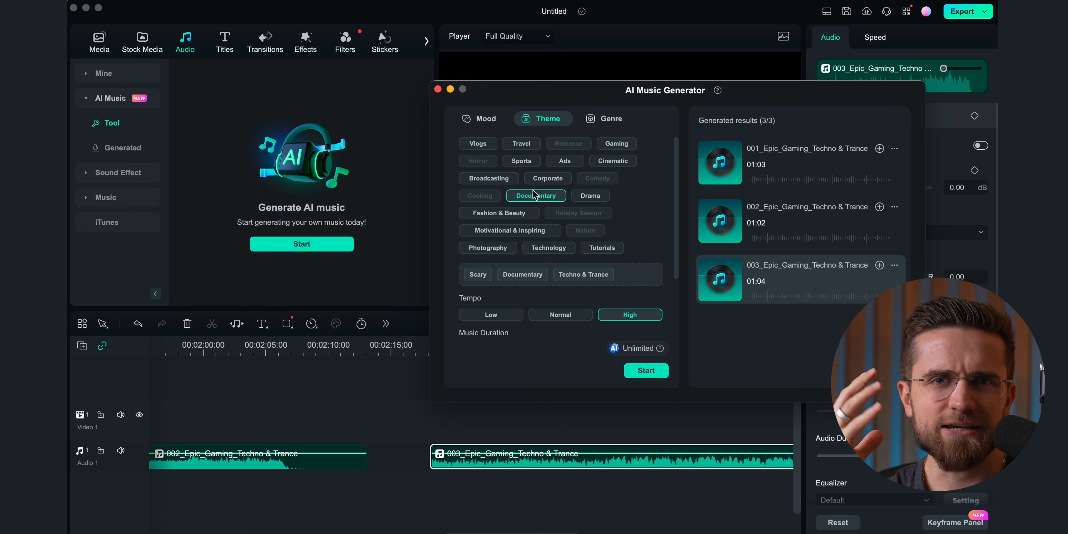
# Browse the music genres, then view the previously downloaded AI music.
pyautogui.click(606, 118)
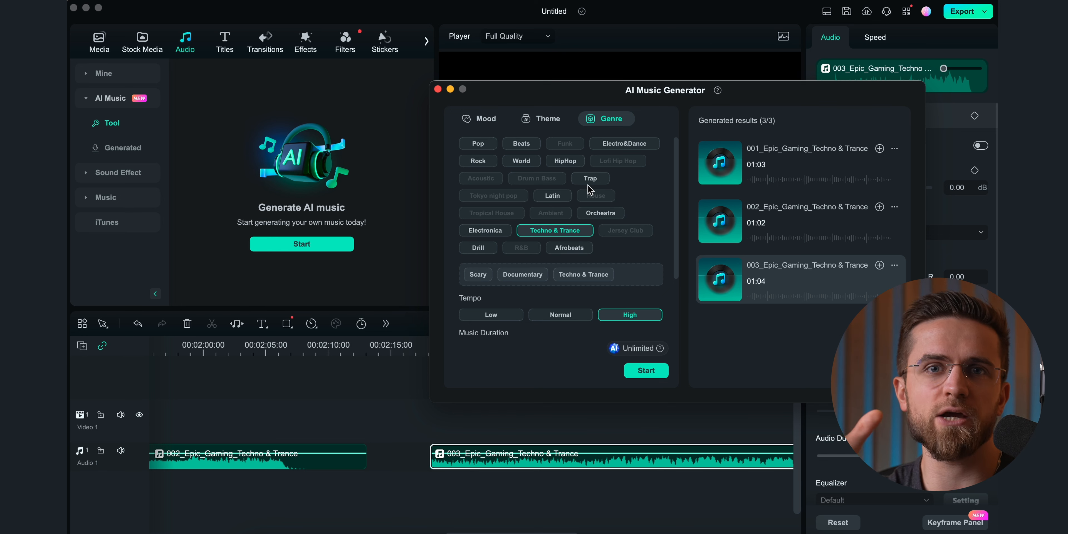
pyautogui.moveTo(576, 206)
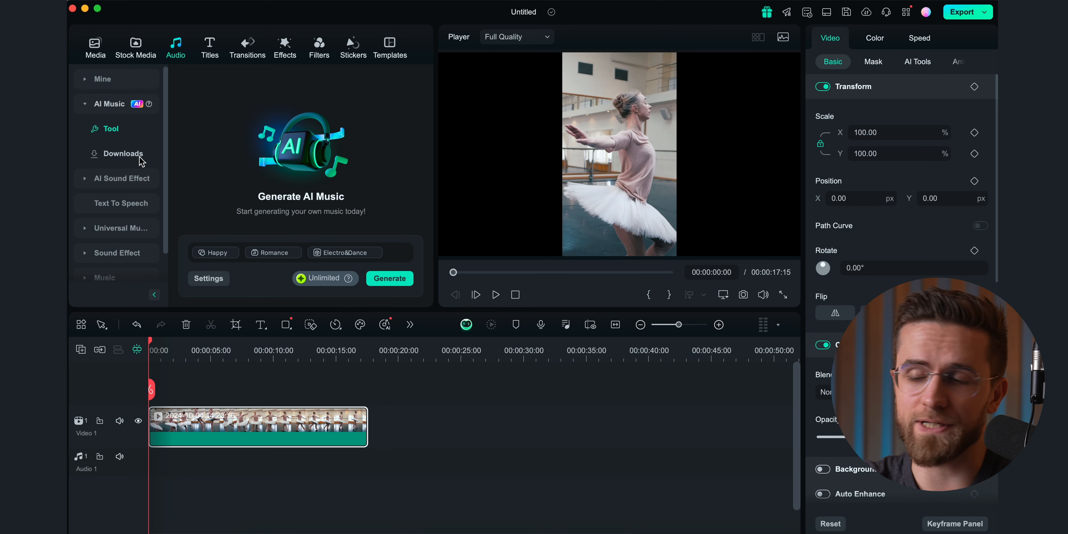
pyautogui.click(122, 128)
pyautogui.write('forest during rain')
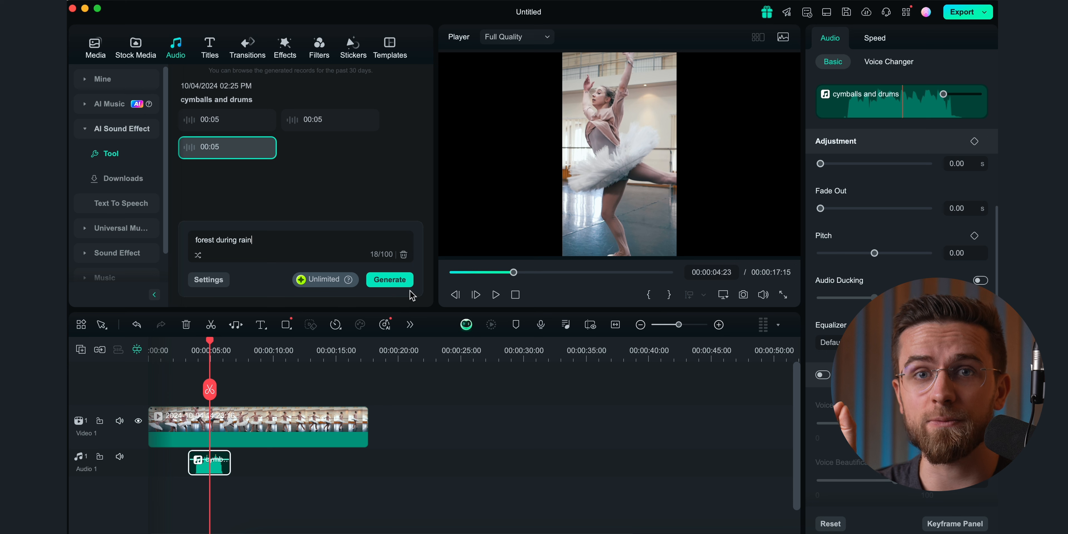
# Generate 'forest during rain' and 'coins falling' AI sound effects.
pyautogui.click(388, 279)
pyautogui.write('coins falling')
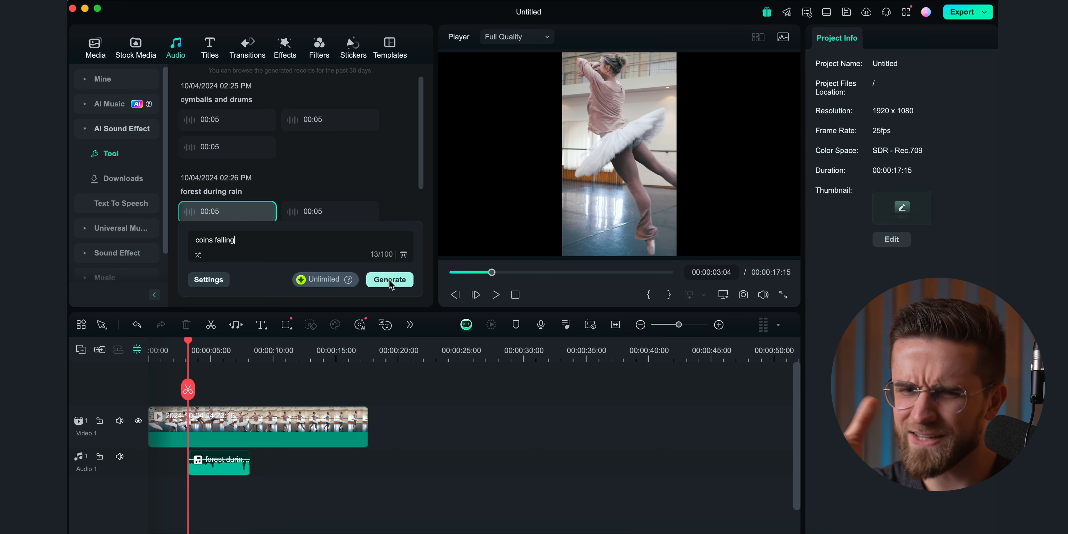
pyautogui.click(389, 279)
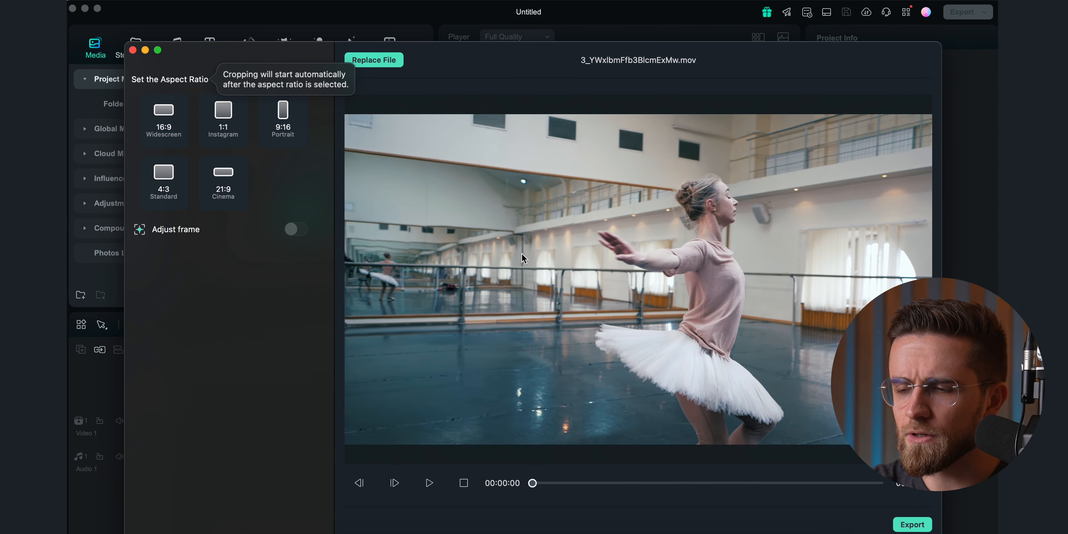
# Reframe the ballet clip to 9:16 portrait, preview it, and export to the project.
pyautogui.click(281, 113)
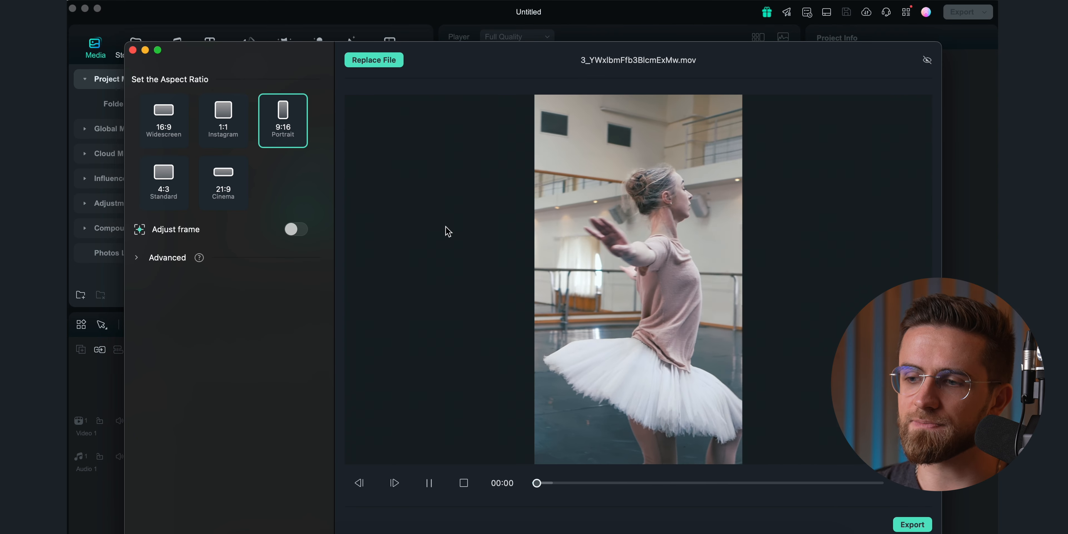
pyautogui.click(393, 483)
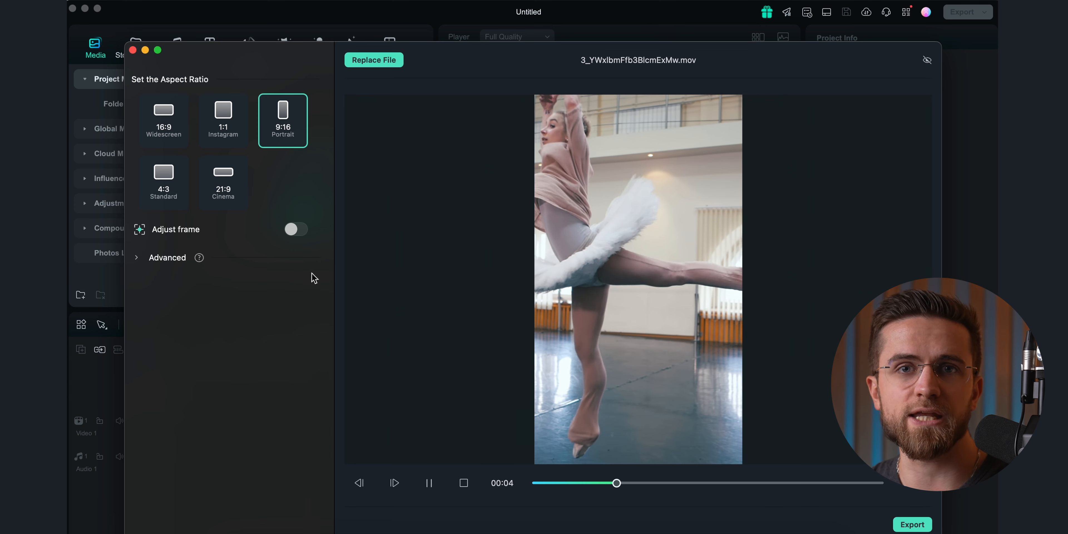
pyautogui.click(296, 228)
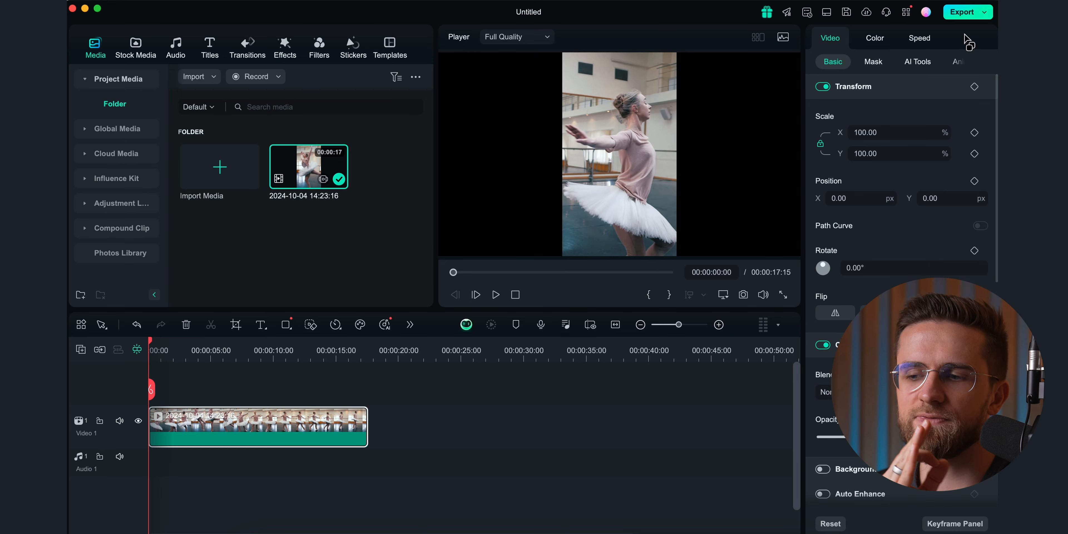
# Bring up the AI Copywriting tool for YouTube title ideas about AI.
pyautogui.click(962, 12)
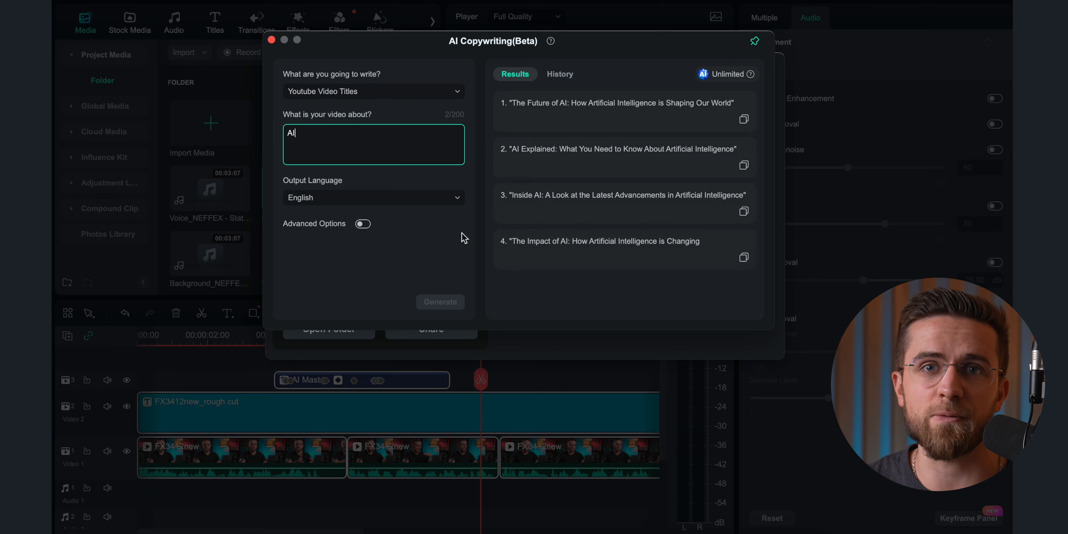
# Place the running-on-the-beach clip on Video 2 and bring up its Speed Ramping presets.
pyautogui.click(440, 302)
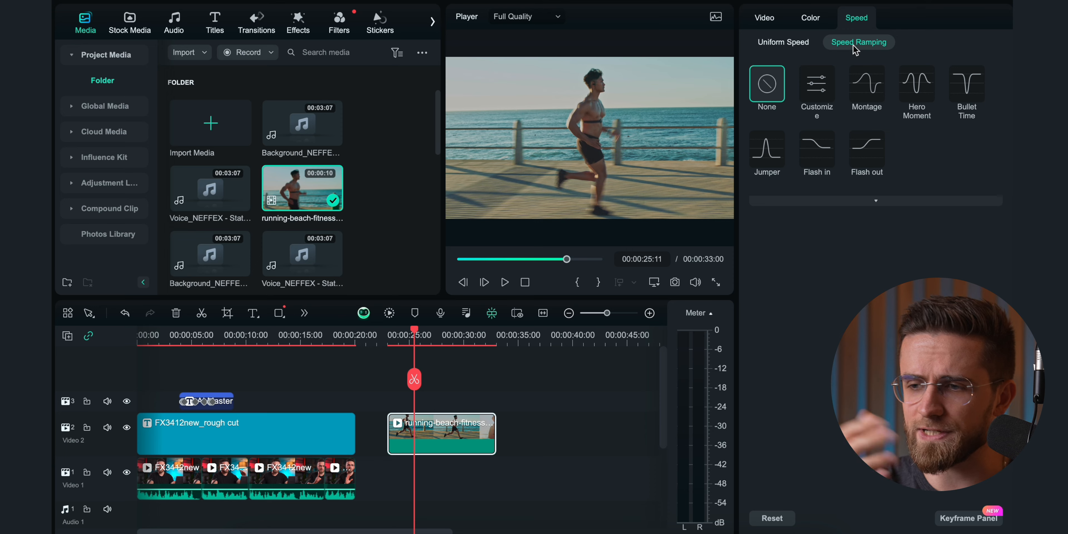
# Try the Montage ramp, then settle on the Hero Moment speed ramp for the running clip.
pyautogui.click(865, 83)
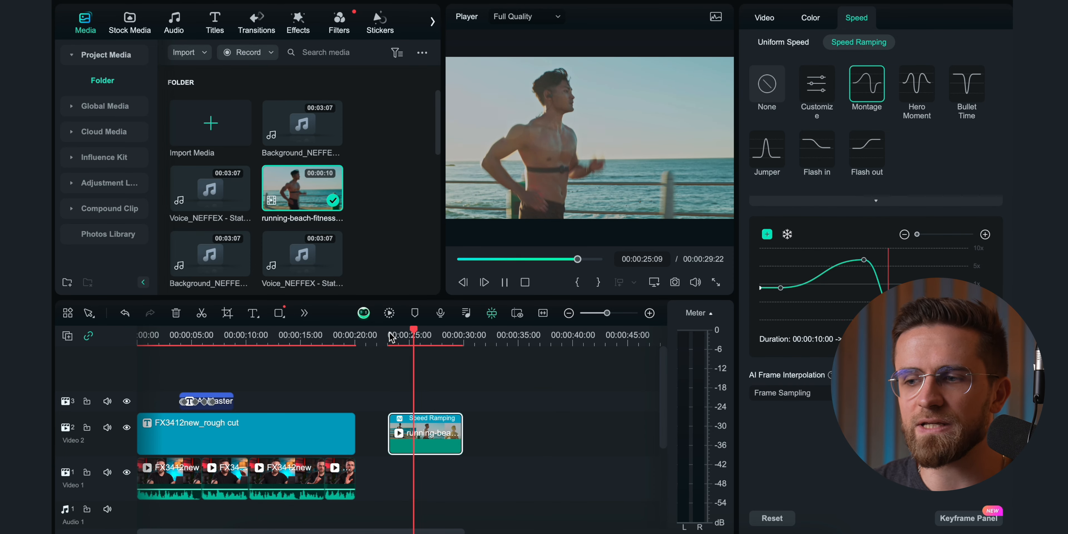
pyautogui.click(916, 83)
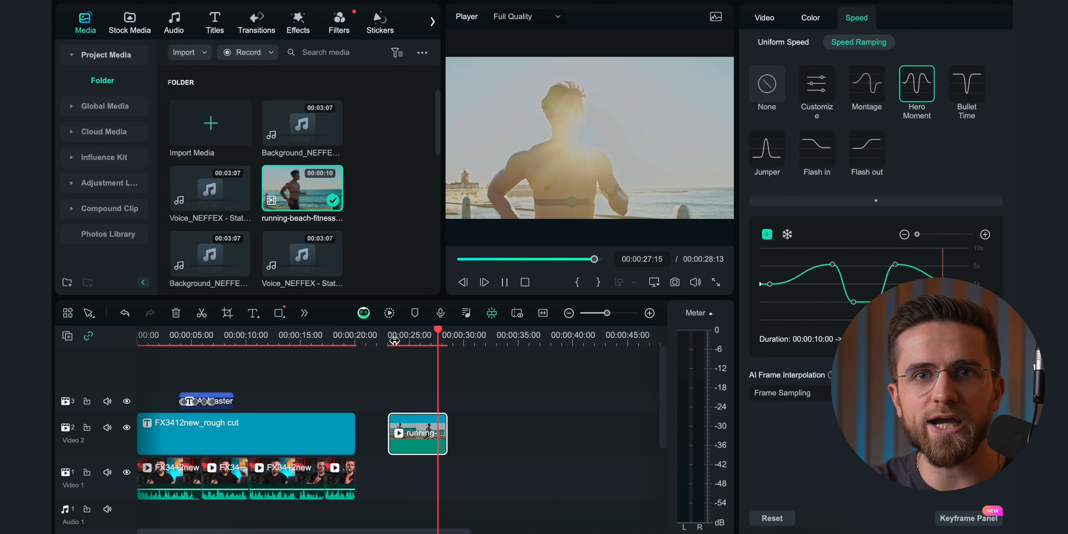
pyautogui.click(215, 21)
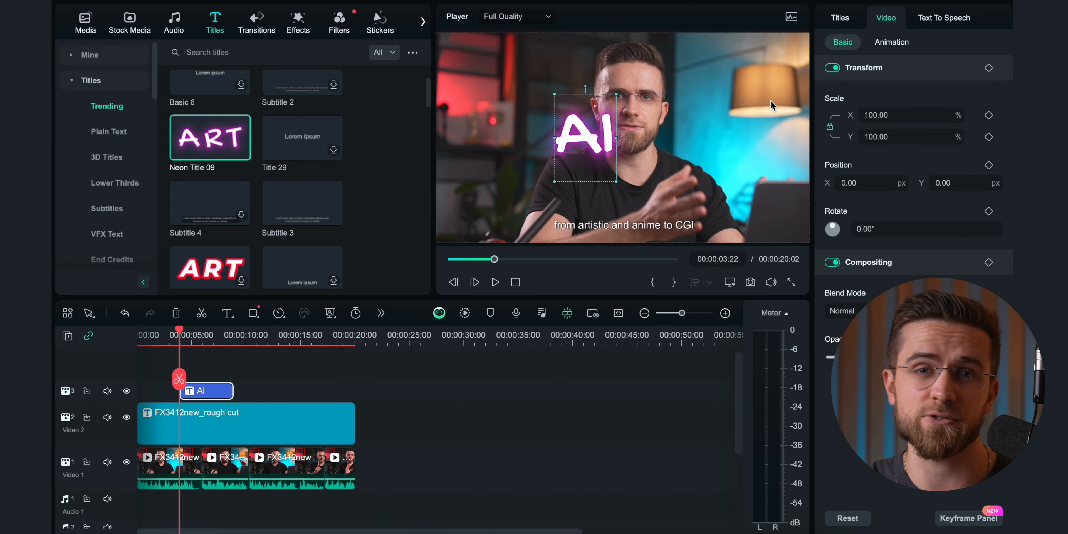